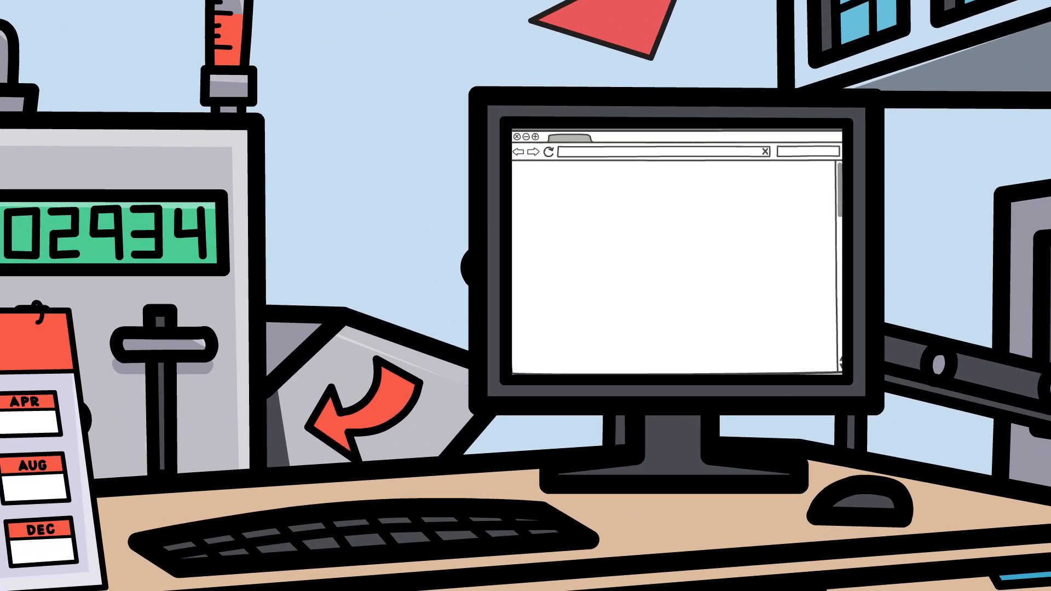
{"action": "type", "text": "WHAT IS THE BEST FIEL"}
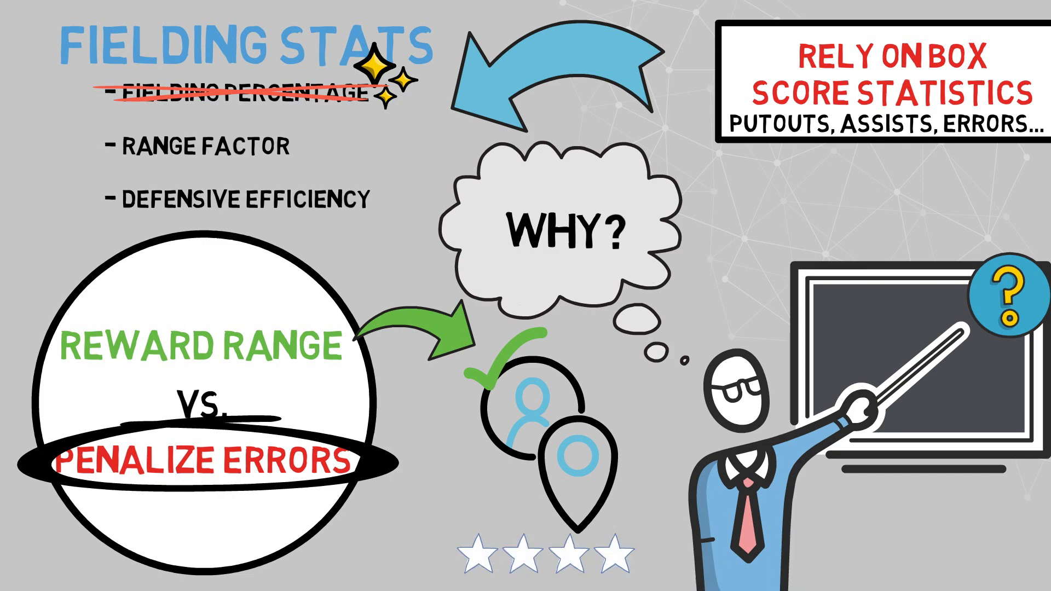
{"action": "scroll", "scroll_direction": "down", "scroll_amount": 3}
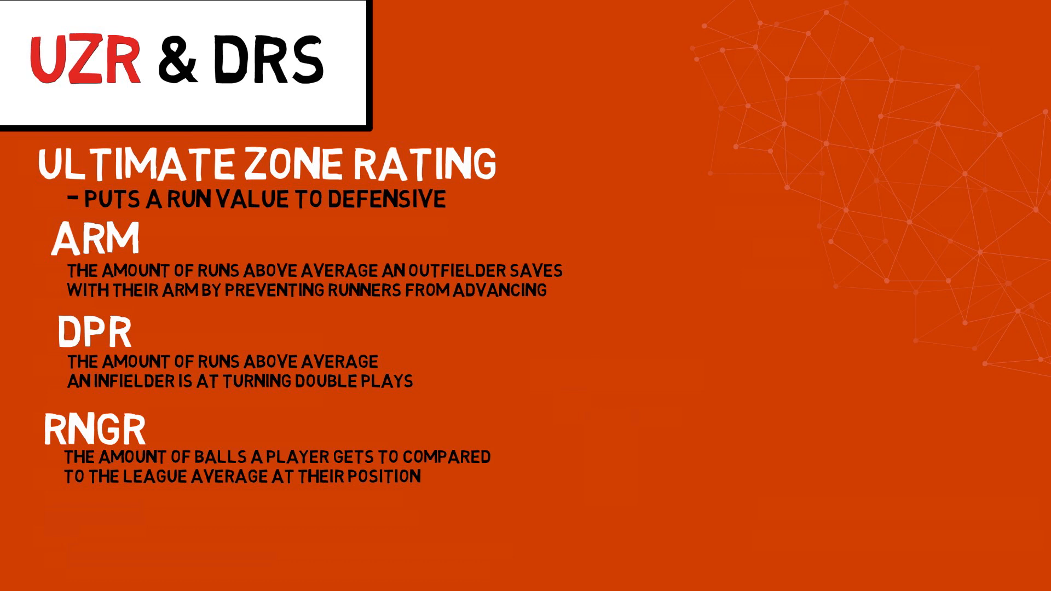
{"action": "type", "text": "E"}
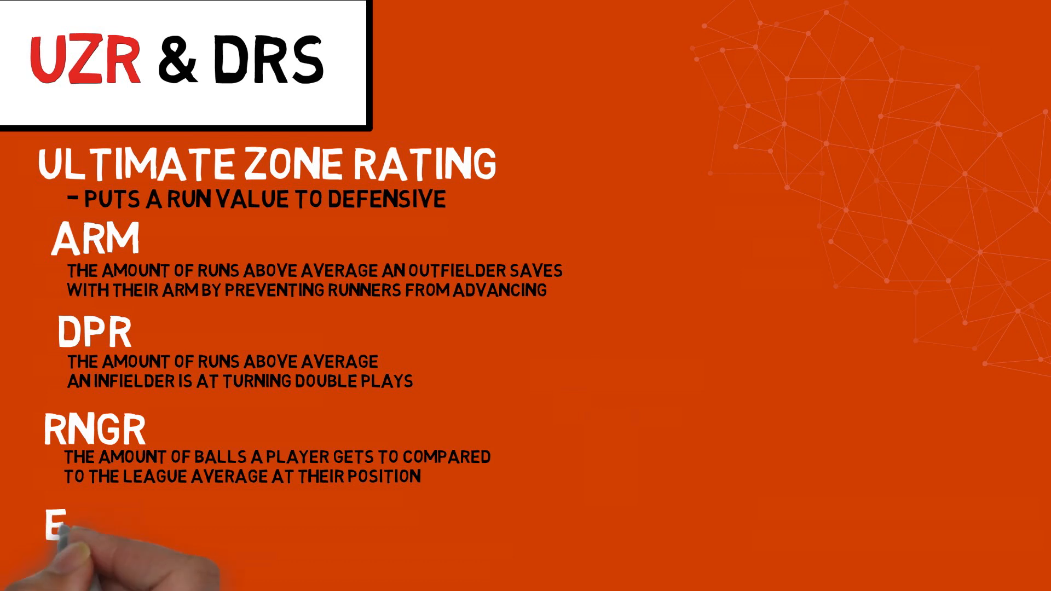
{"action": "type", "text": "ERRR"}
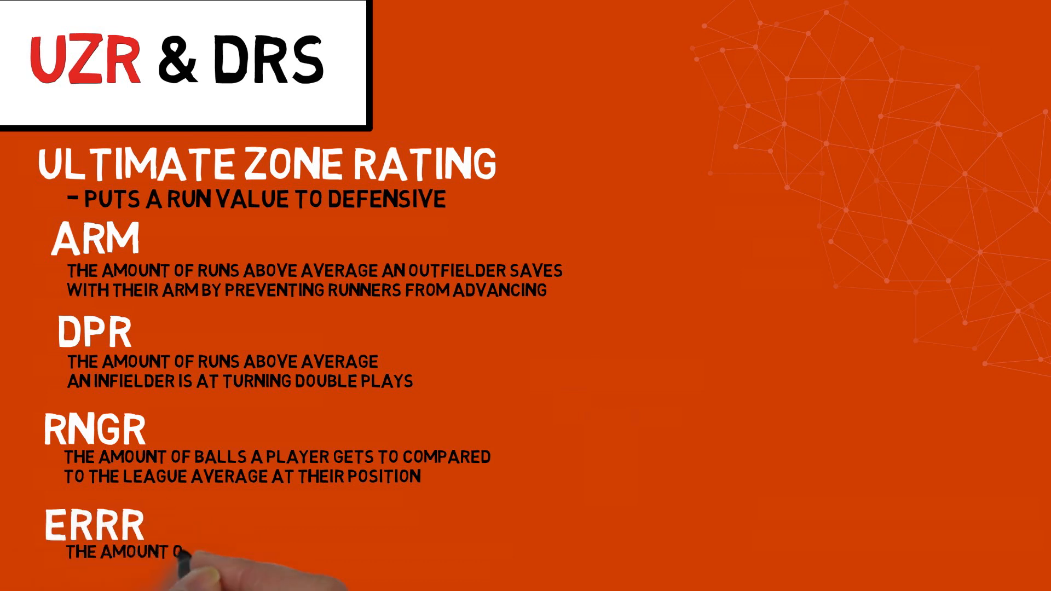